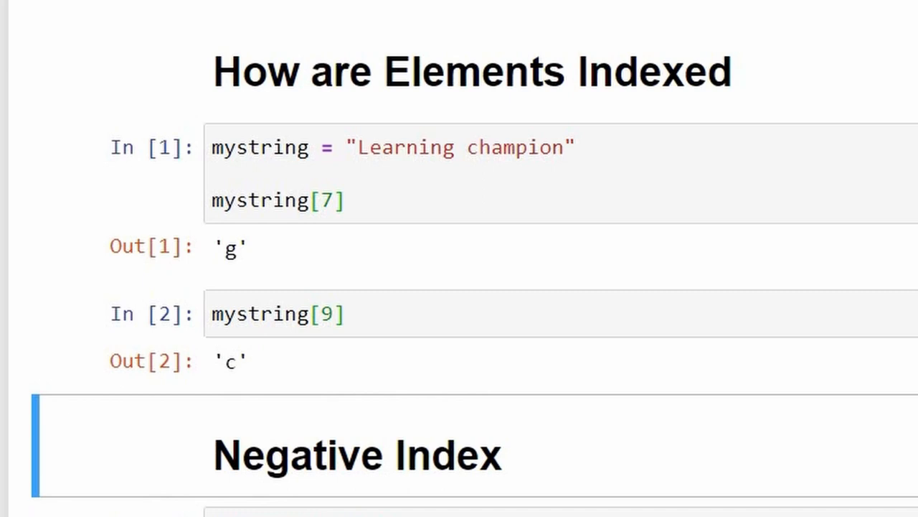
Run the mystring[-1] cell, returning 'n', and scroll down to the mystring[17] and mystring[16] cells.
scroll(down, 3)
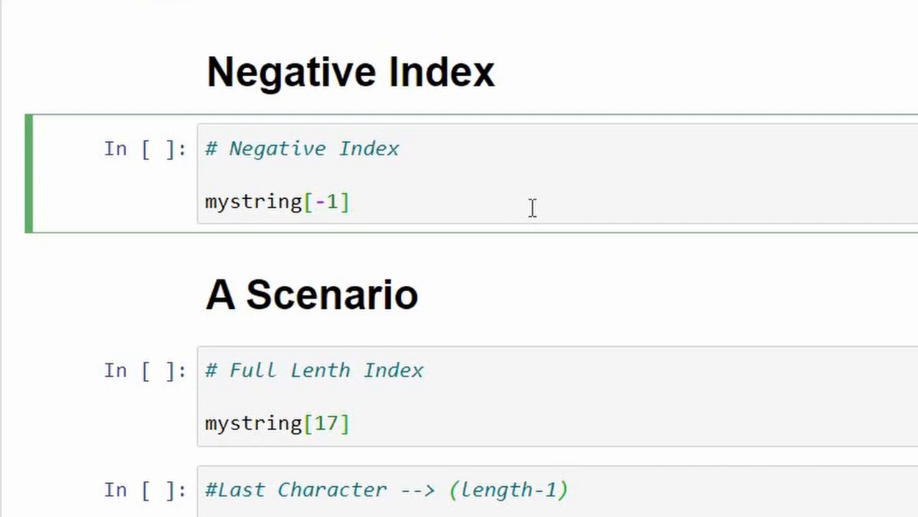
key(shift+enter)
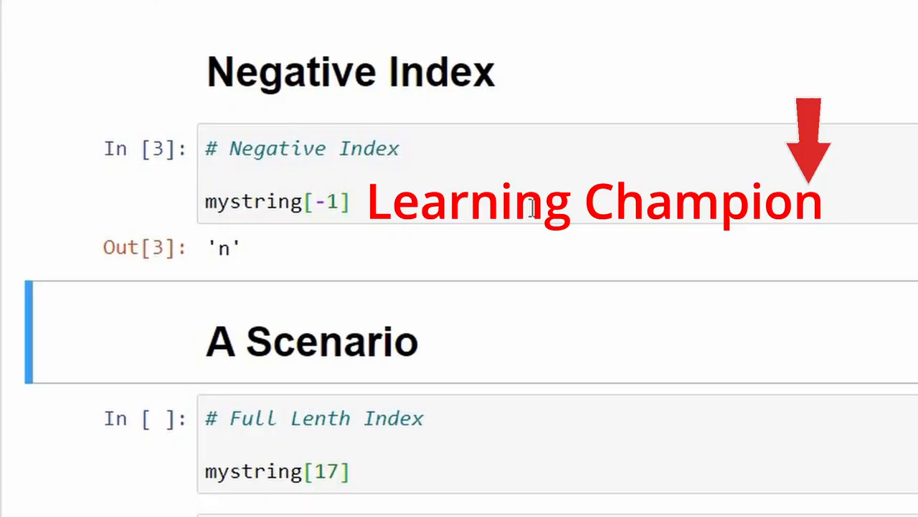
scroll(down, 3)
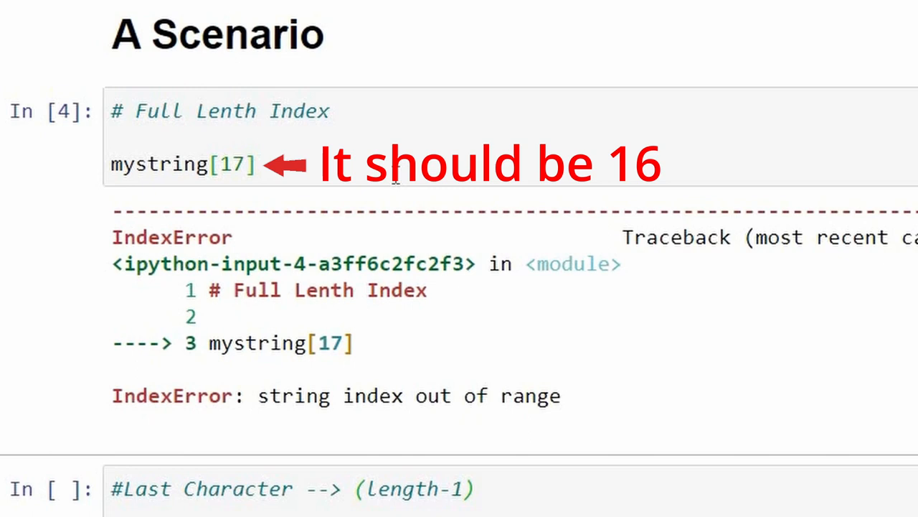
scroll(down, 3)
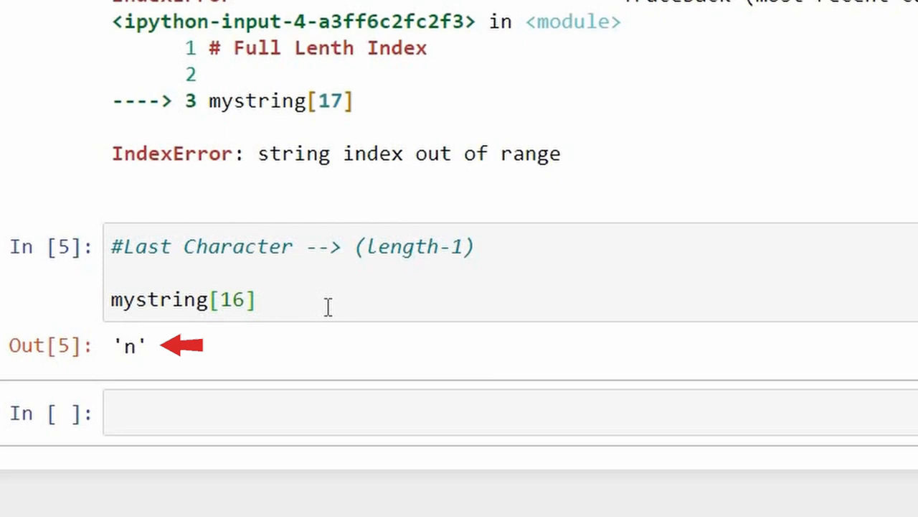